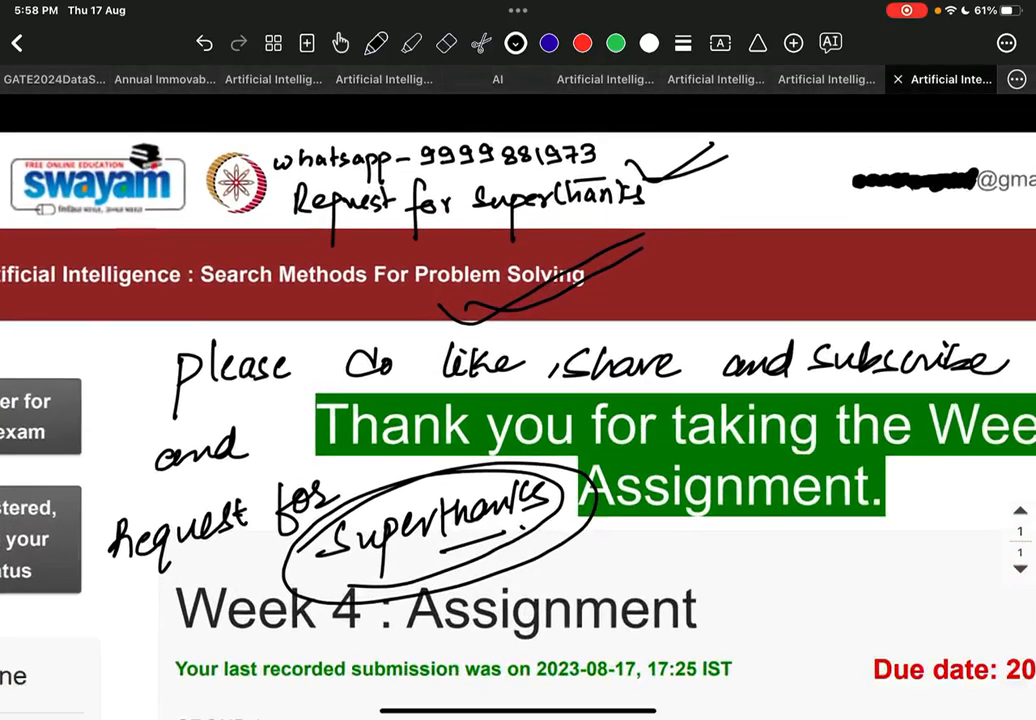
Scroll to the page header and back while underlining the handwritten WhatsApp number.
{"action": "scroll", "scroll_direction": "up", "scroll_amount": 3}
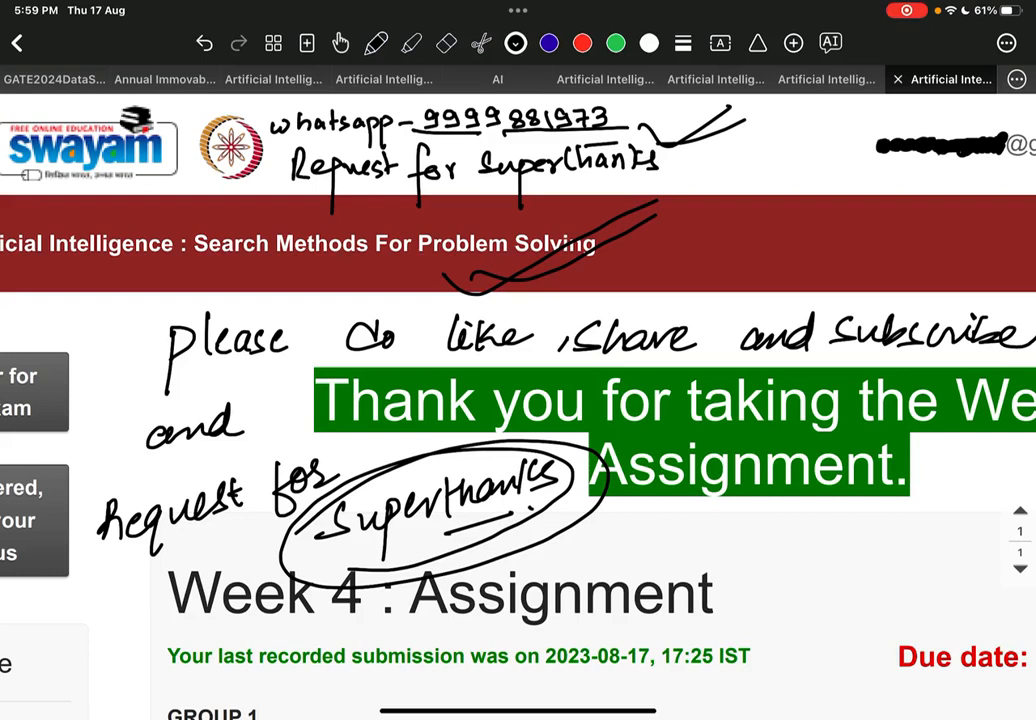
{"action": "scroll", "scroll_direction": "down", "scroll_amount": 3}
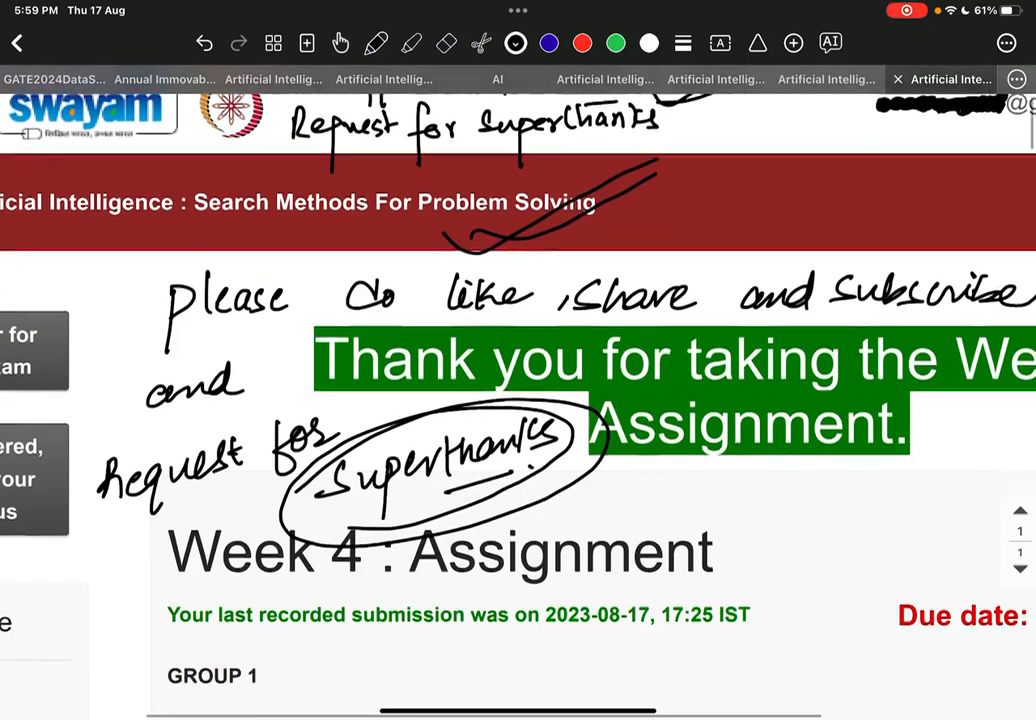
{"action": "scroll", "scroll_direction": "down", "scroll_amount": 3}
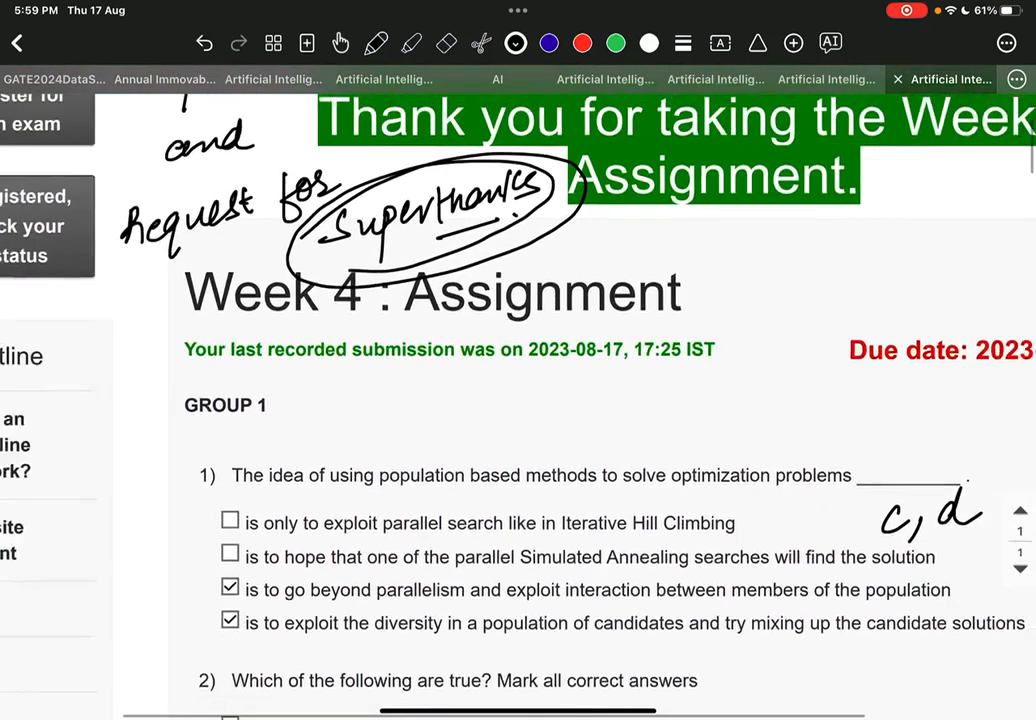
{"action": "scroll", "scroll_direction": "down", "scroll_amount": 3}
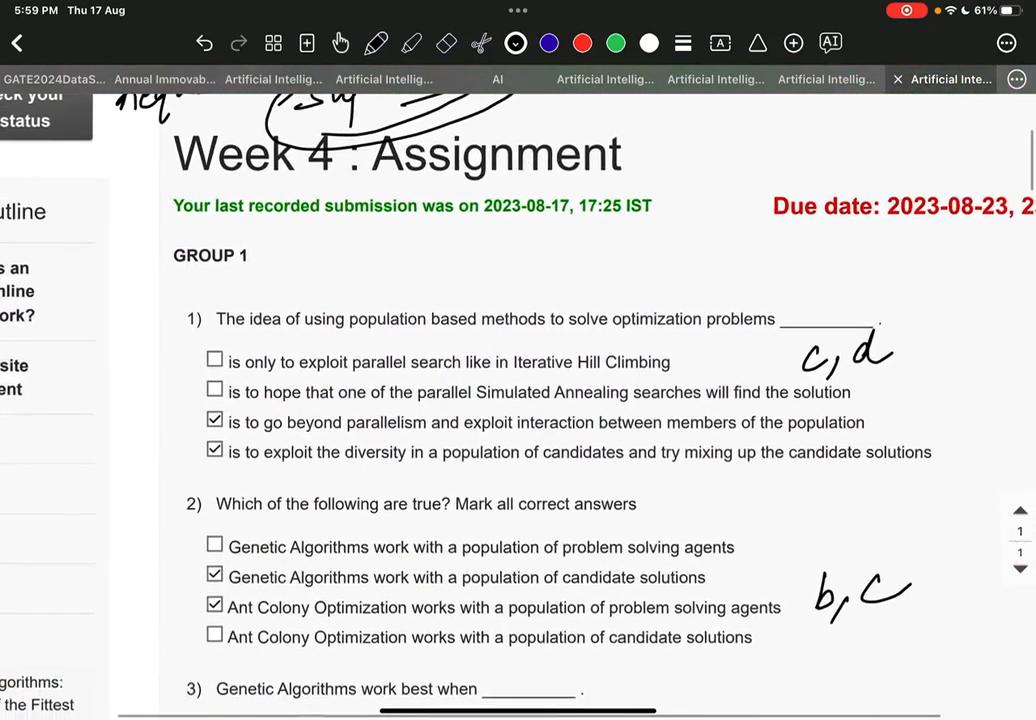
{"action": "scroll", "scroll_direction": "down", "scroll_amount": 3}
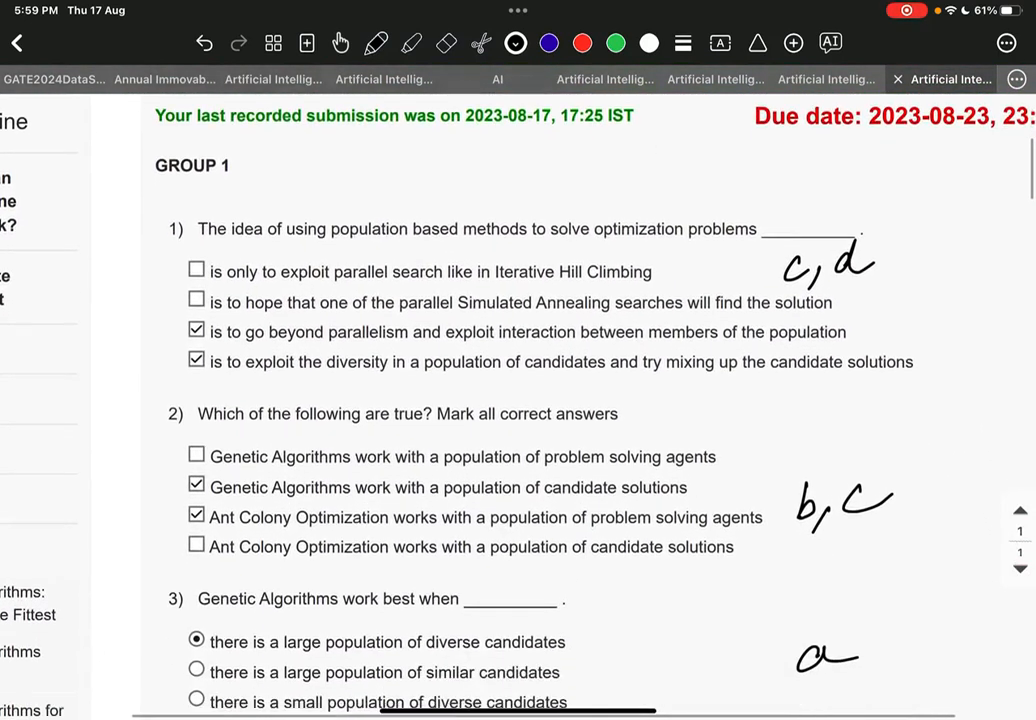
{"action": "scroll", "scroll_direction": "down", "scroll_amount": 3}
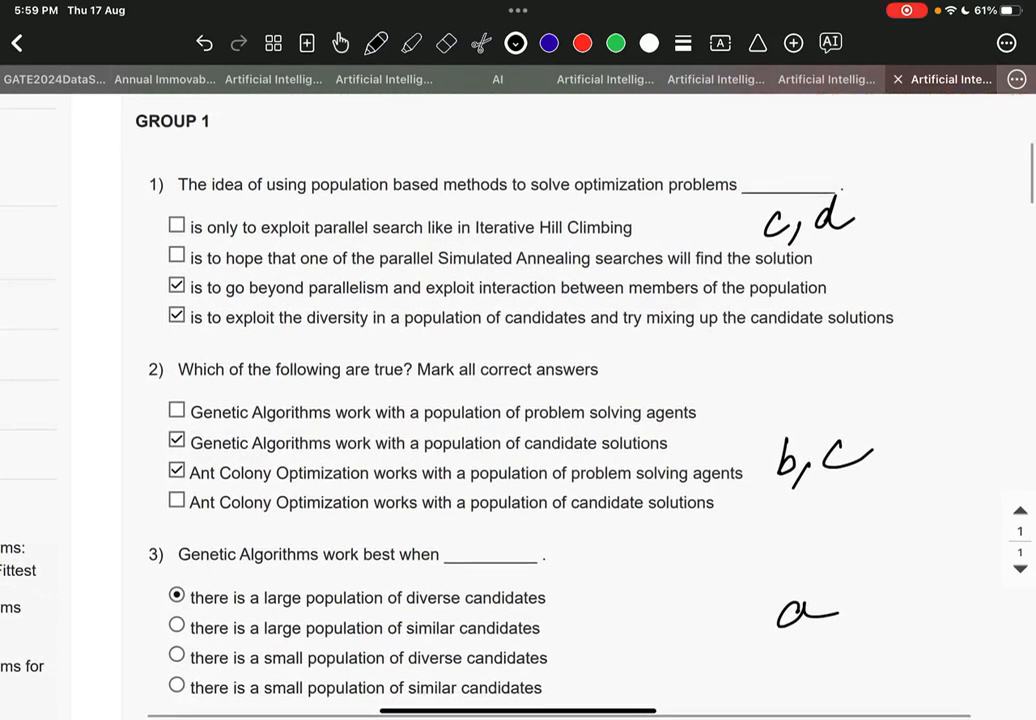
{"action": "scroll", "scroll_direction": "down", "scroll_amount": 3}
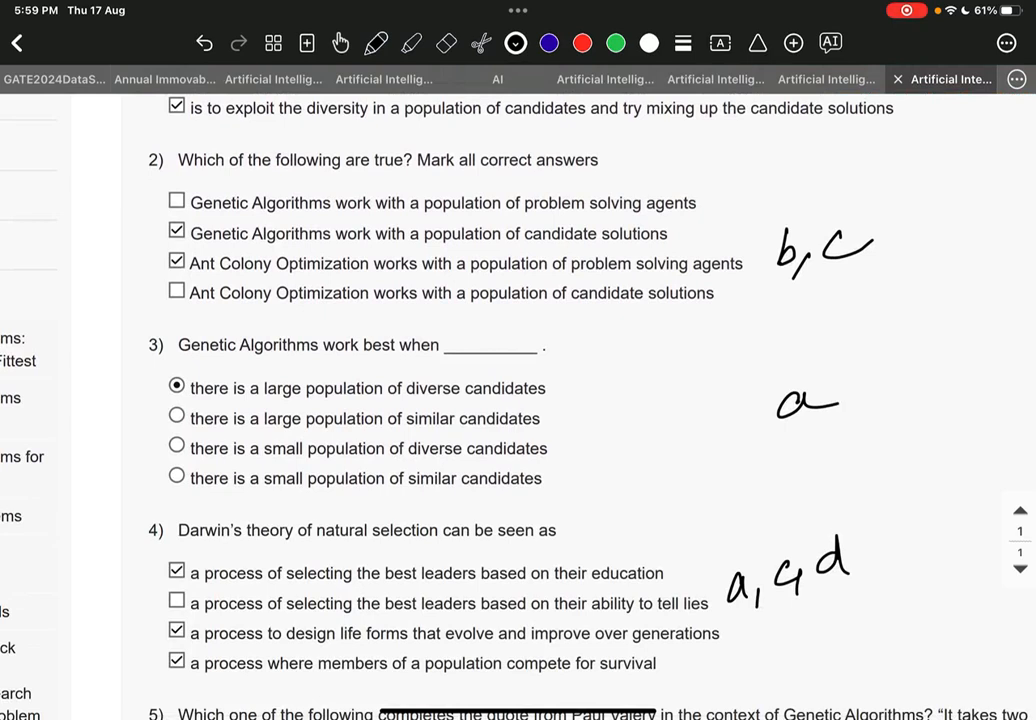
{"action": "scroll", "scroll_direction": "down", "scroll_amount": 3}
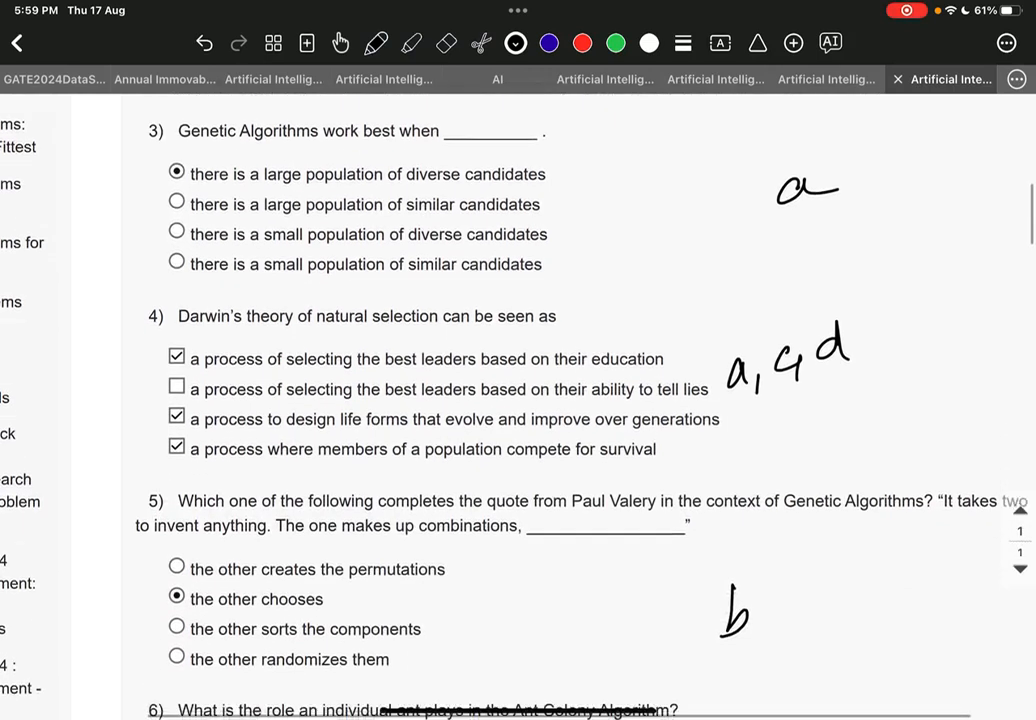
{"action": "scroll", "scroll_direction": "down", "scroll_amount": 3}
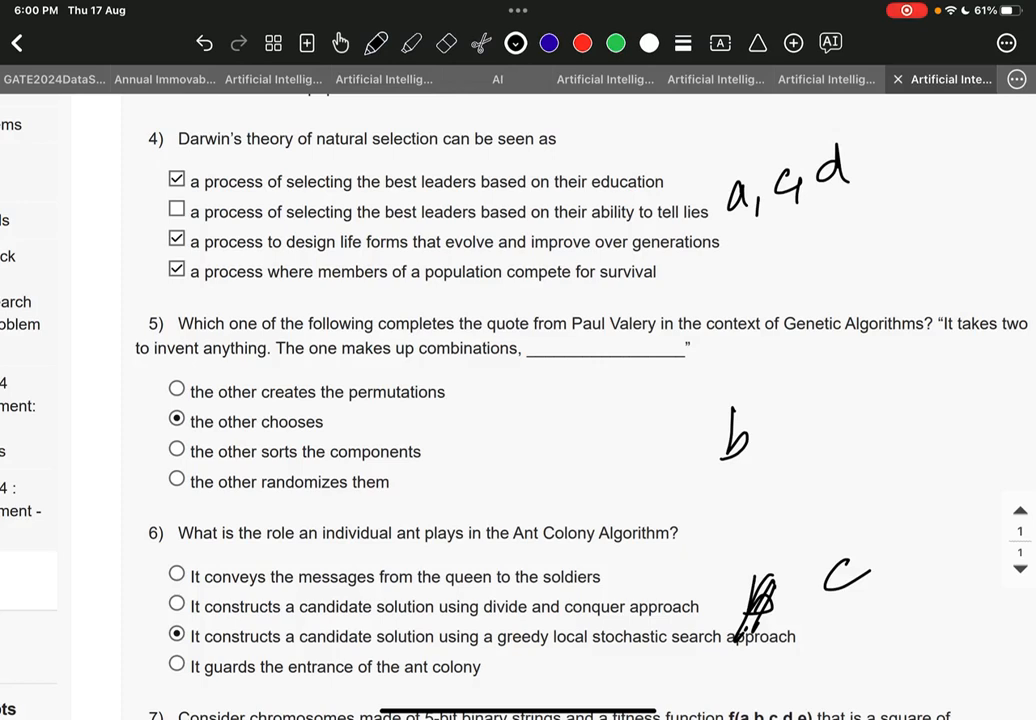
{"action": "scroll", "scroll_direction": "down", "scroll_amount": 3}
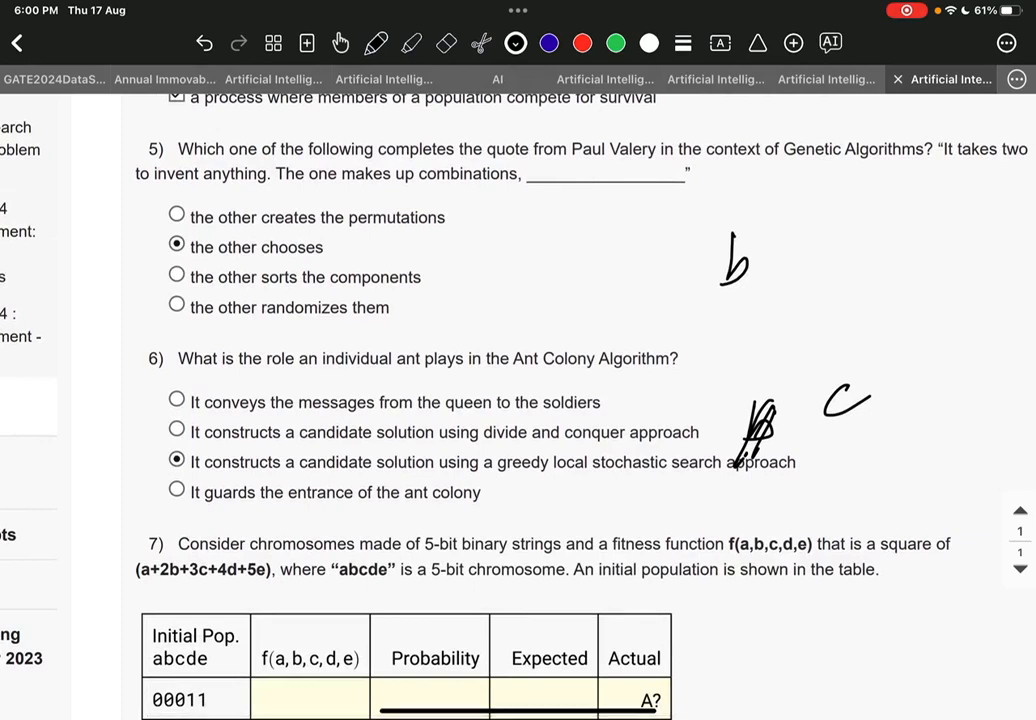
Scroll down past question 7's 2,0,1,1 answer to reach question 9.
{"action": "scroll", "scroll_direction": "down", "scroll_amount": 3}
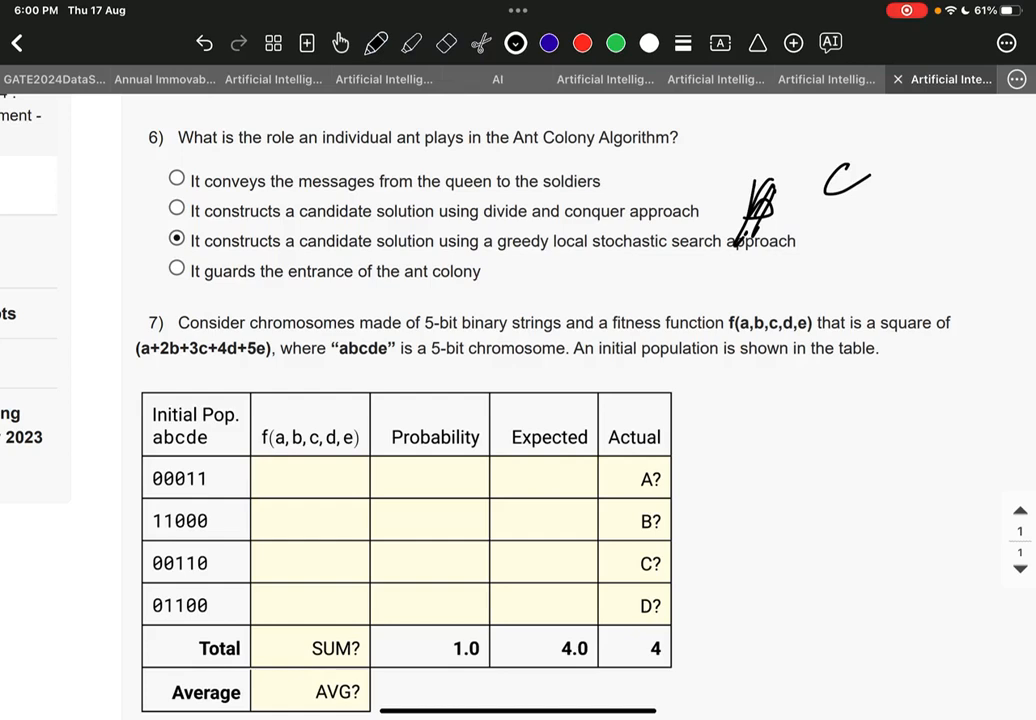
{"action": "scroll", "scroll_direction": "down", "scroll_amount": 3}
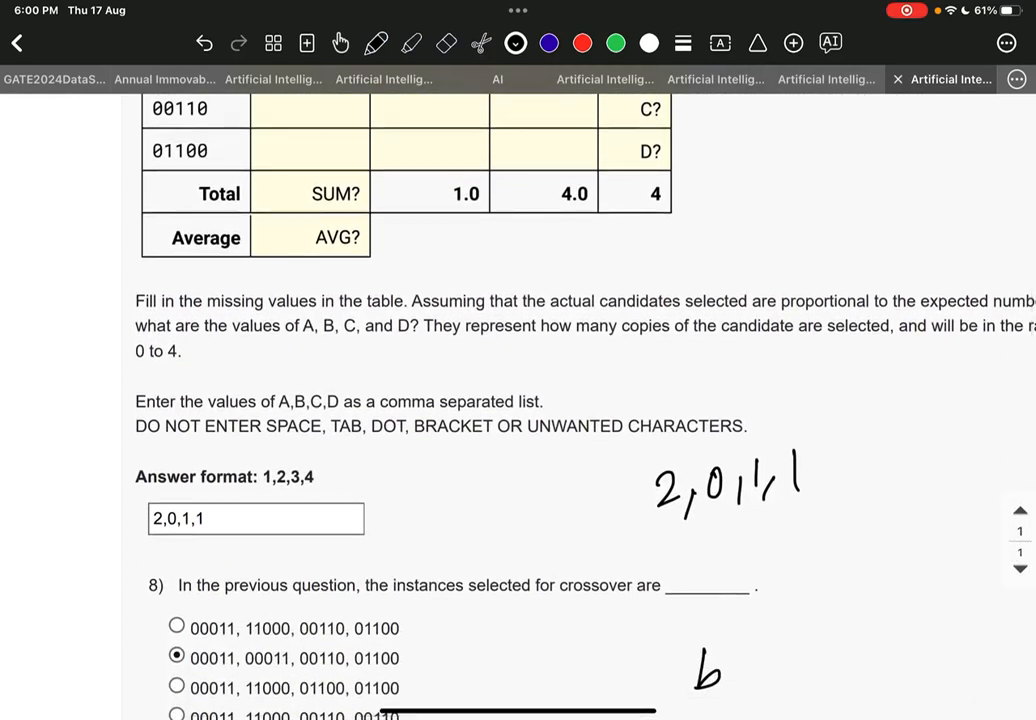
{"action": "scroll", "scroll_direction": "down", "scroll_amount": 3}
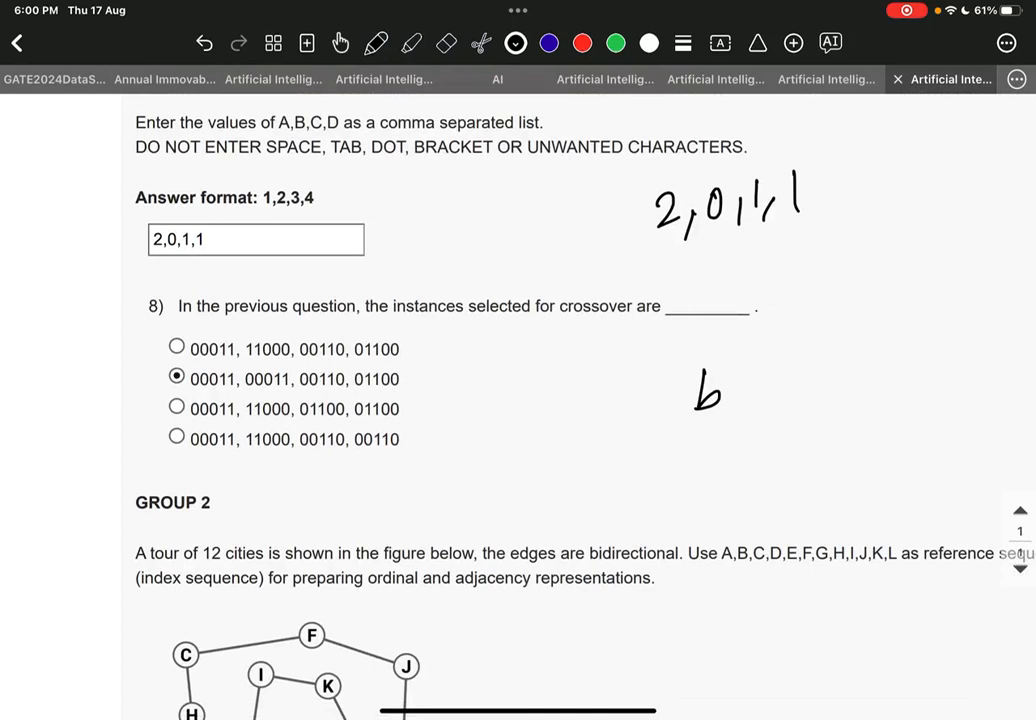
{"action": "scroll", "scroll_direction": "down", "scroll_amount": 3}
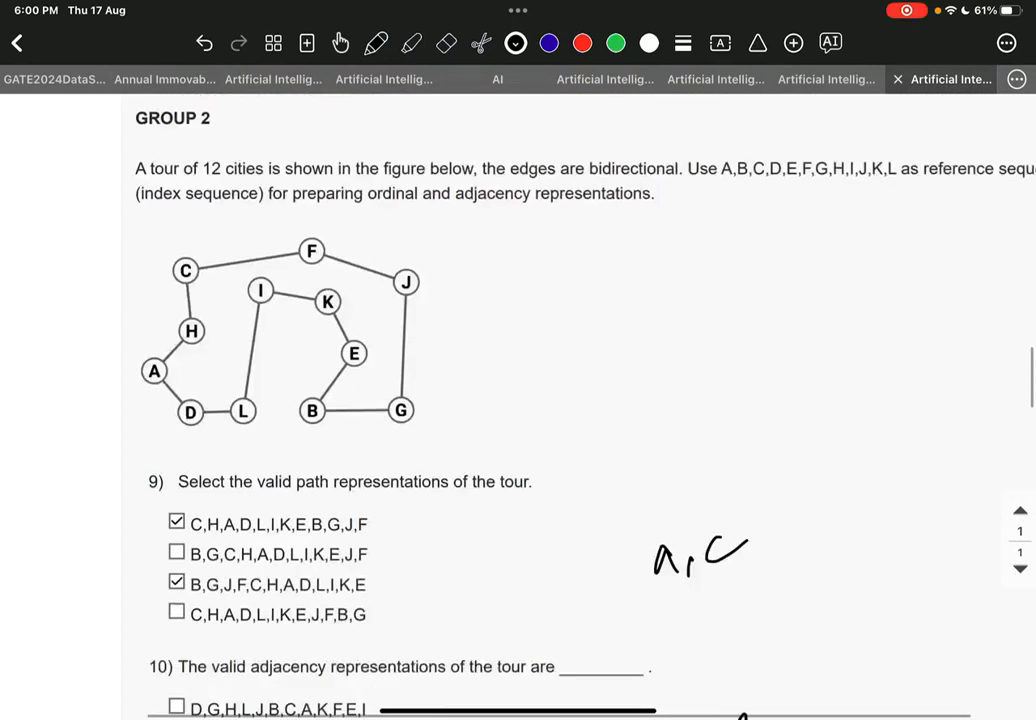
{"action": "scroll", "scroll_direction": "down", "scroll_amount": 3}
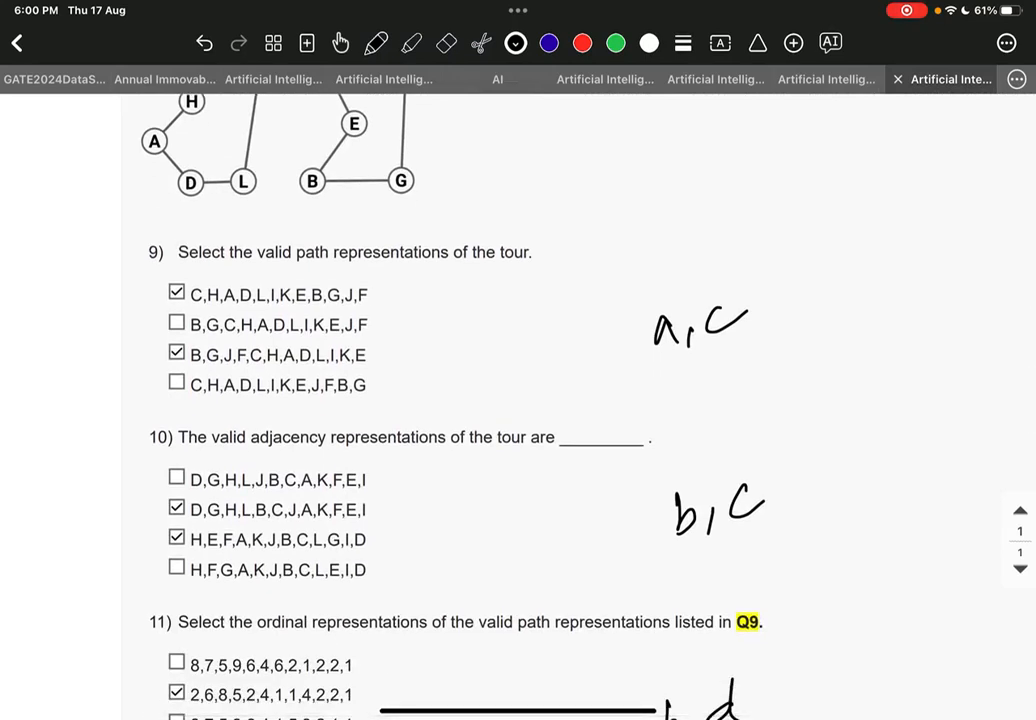
Mark the first and third path options of question 9 as correct, then reveal question 11.
{"action": "left_click_drag", "start_coordinate": [380, 295], "coordinate": [480, 288]}
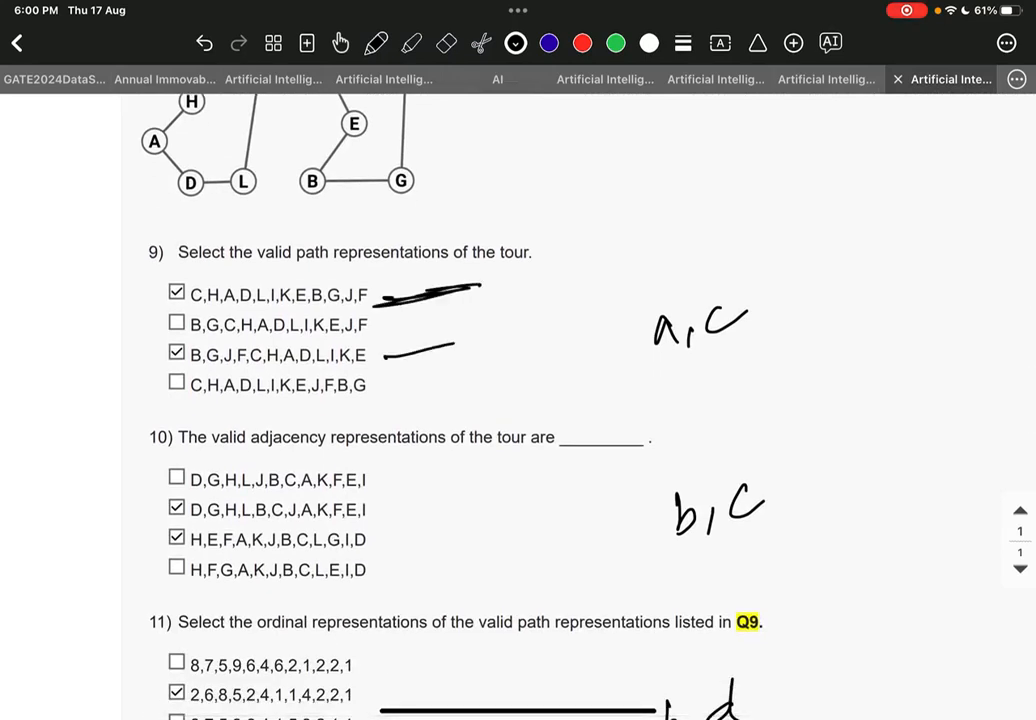
{"action": "left_click_drag", "start_coordinate": [380, 355], "coordinate": [480, 348]}
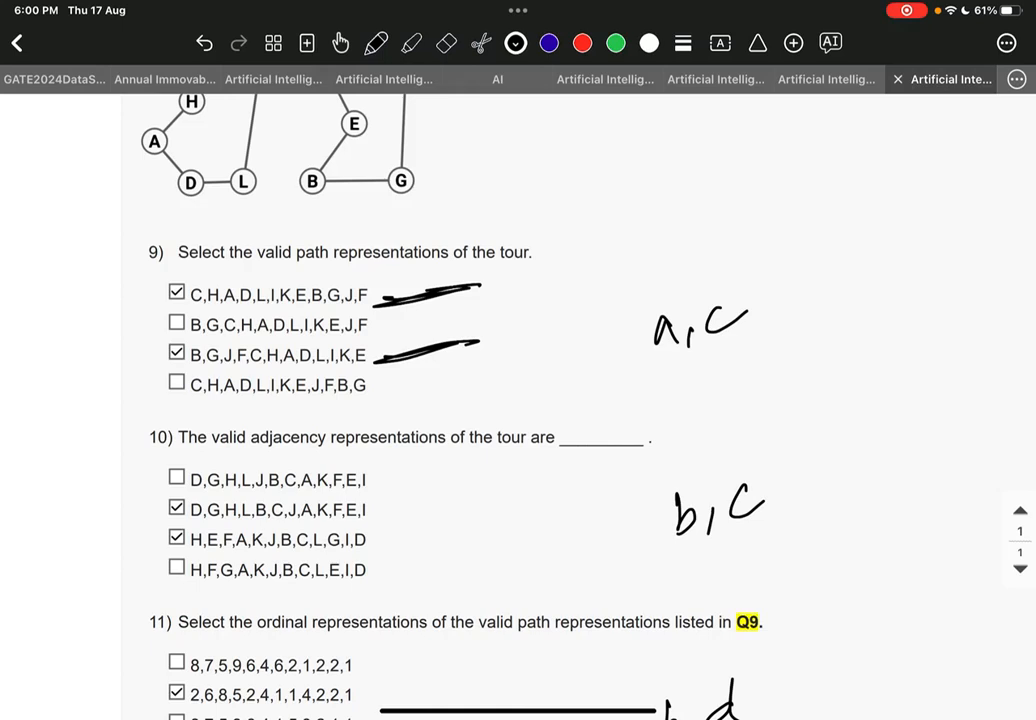
{"action": "scroll", "scroll_direction": "down", "scroll_amount": 3}
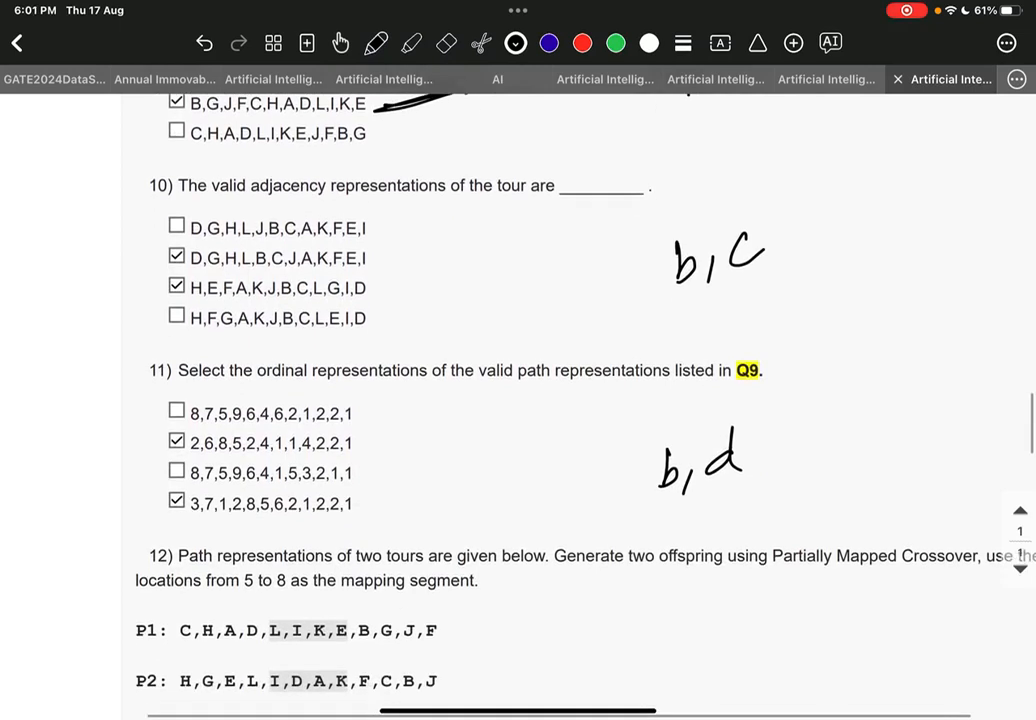
Scroll down through questions 12–17 until questions 18–20 with the circled question 19 appear.
{"action": "scroll", "scroll_direction": "down", "scroll_amount": 3}
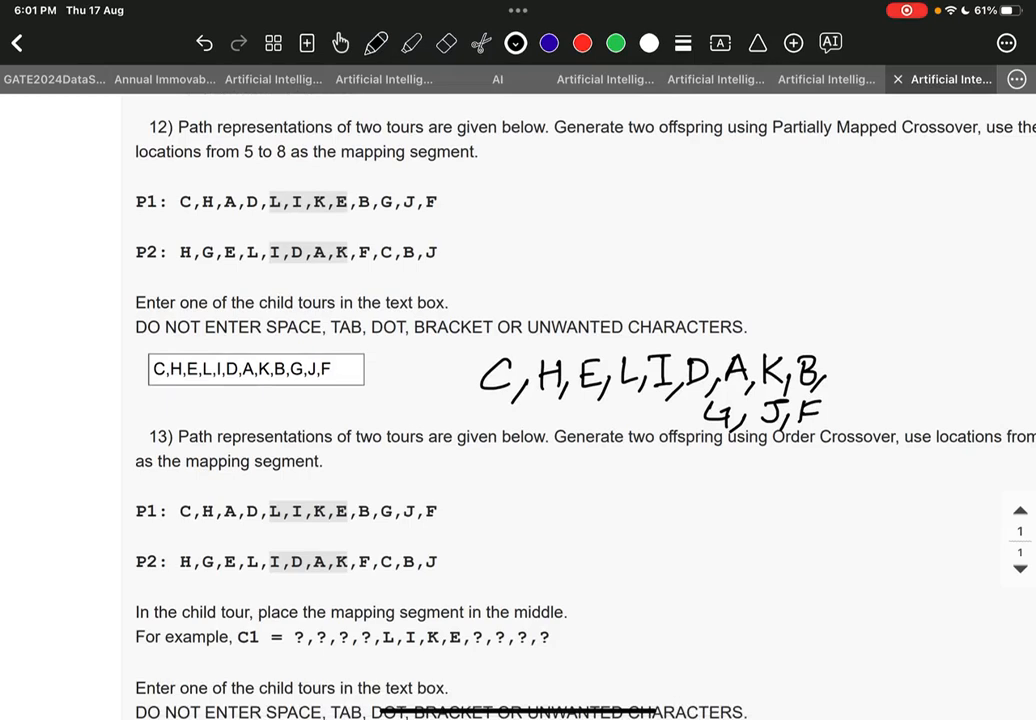
{"action": "scroll", "scroll_direction": "down", "scroll_amount": 3}
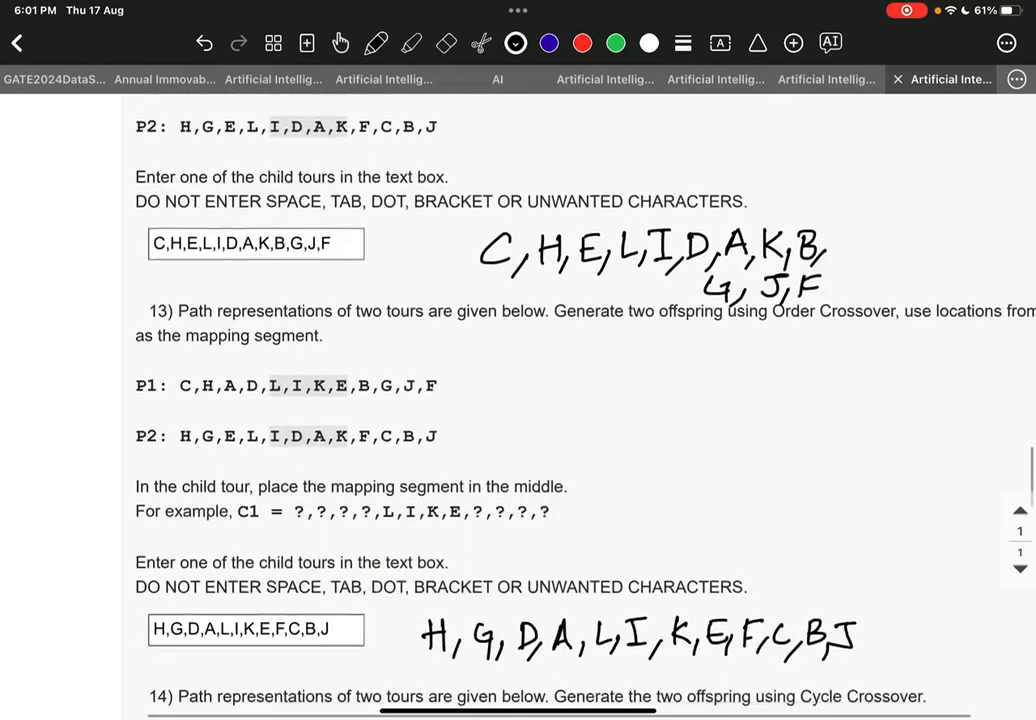
{"action": "scroll", "scroll_direction": "down", "scroll_amount": 3}
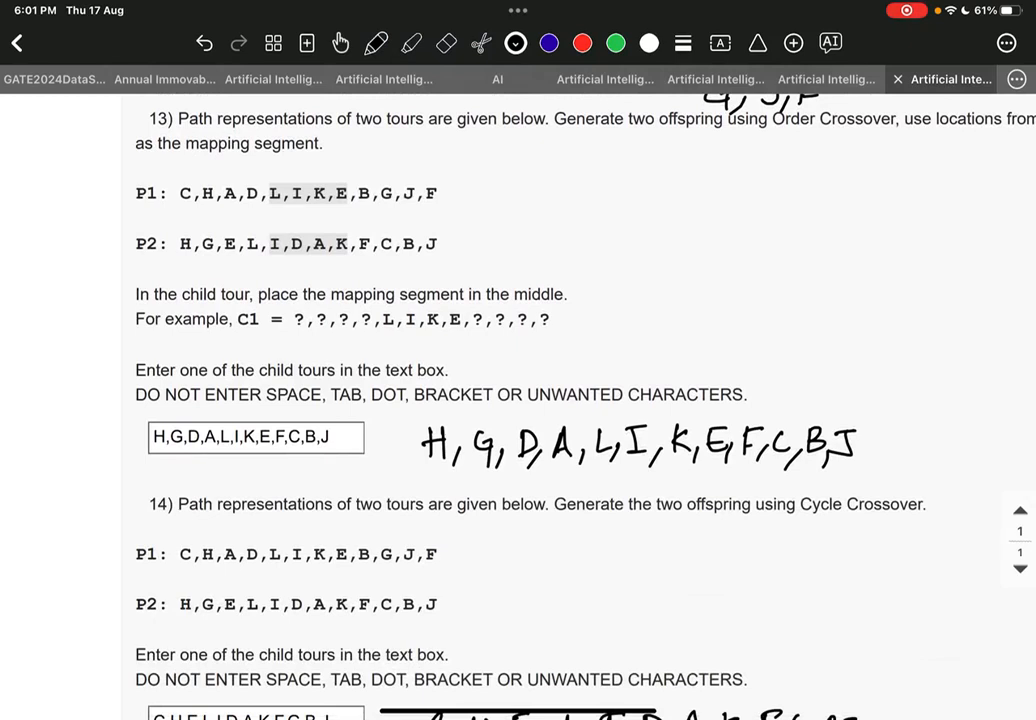
{"action": "scroll", "scroll_direction": "down", "scroll_amount": 3}
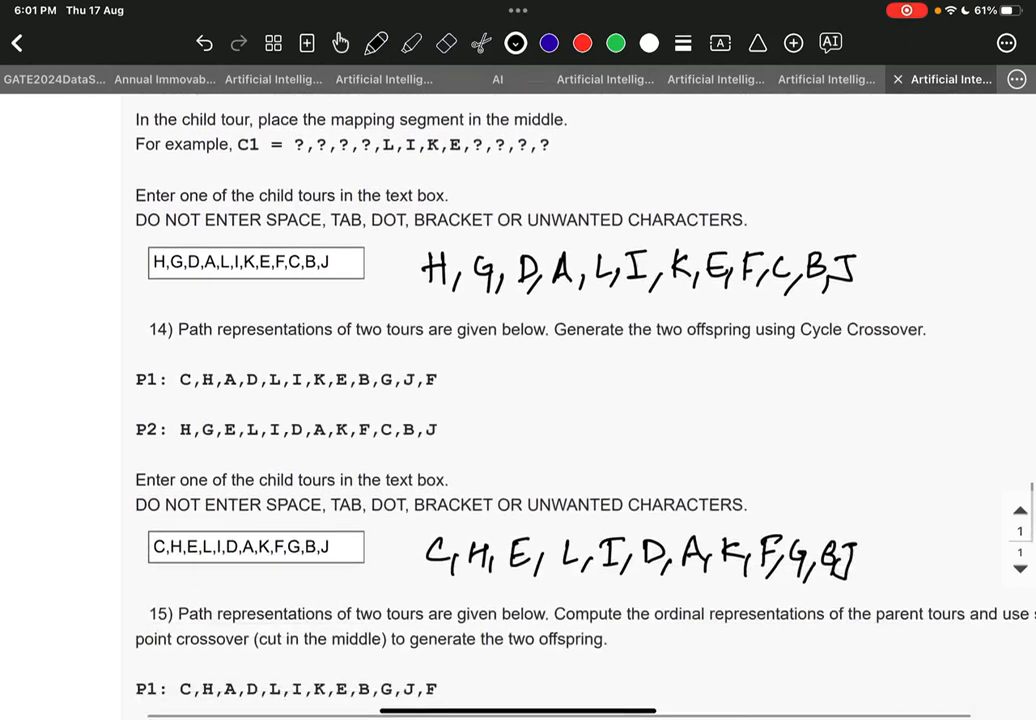
{"action": "scroll", "scroll_direction": "down", "scroll_amount": 3}
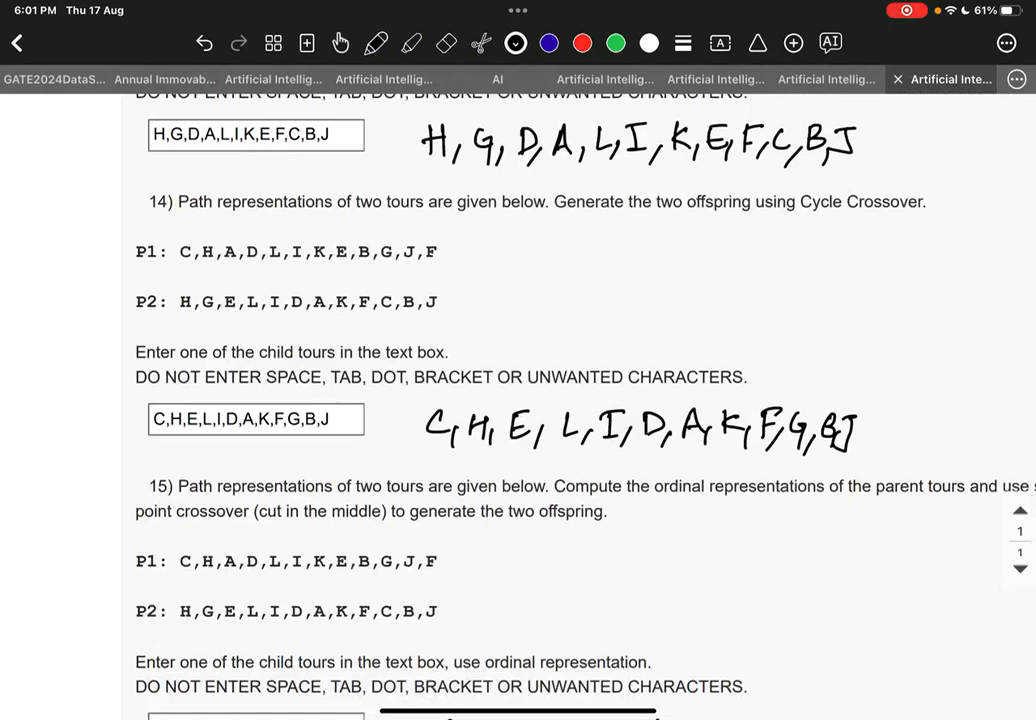
{"action": "scroll", "scroll_direction": "down", "scroll_amount": 3}
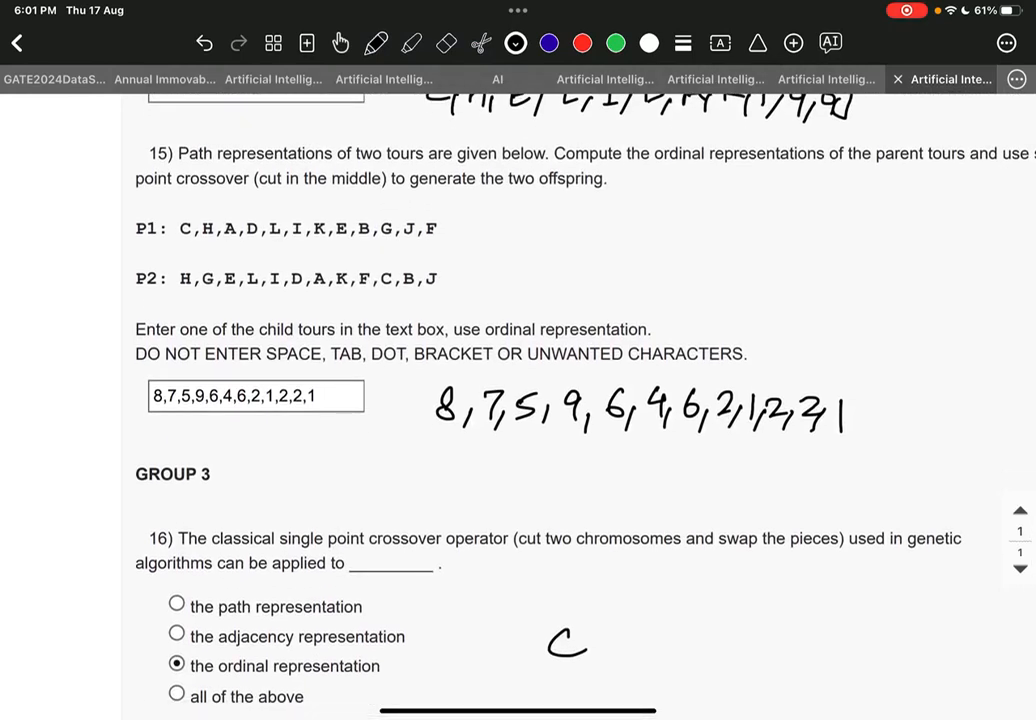
{"action": "scroll", "scroll_direction": "down", "scroll_amount": 3}
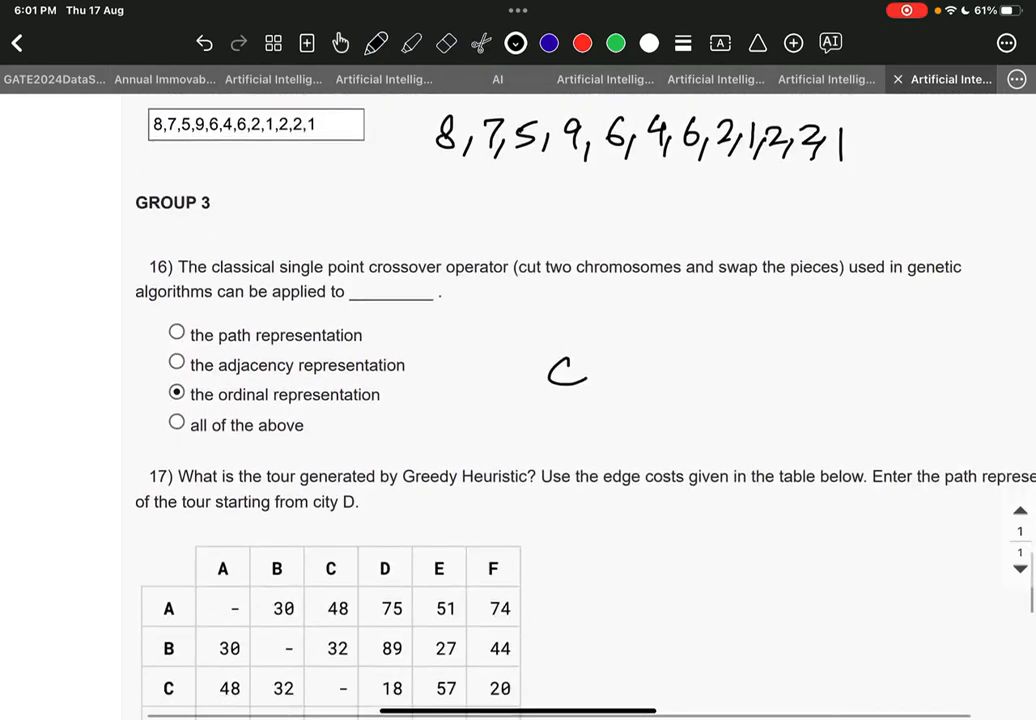
{"action": "scroll", "scroll_direction": "down", "scroll_amount": 3}
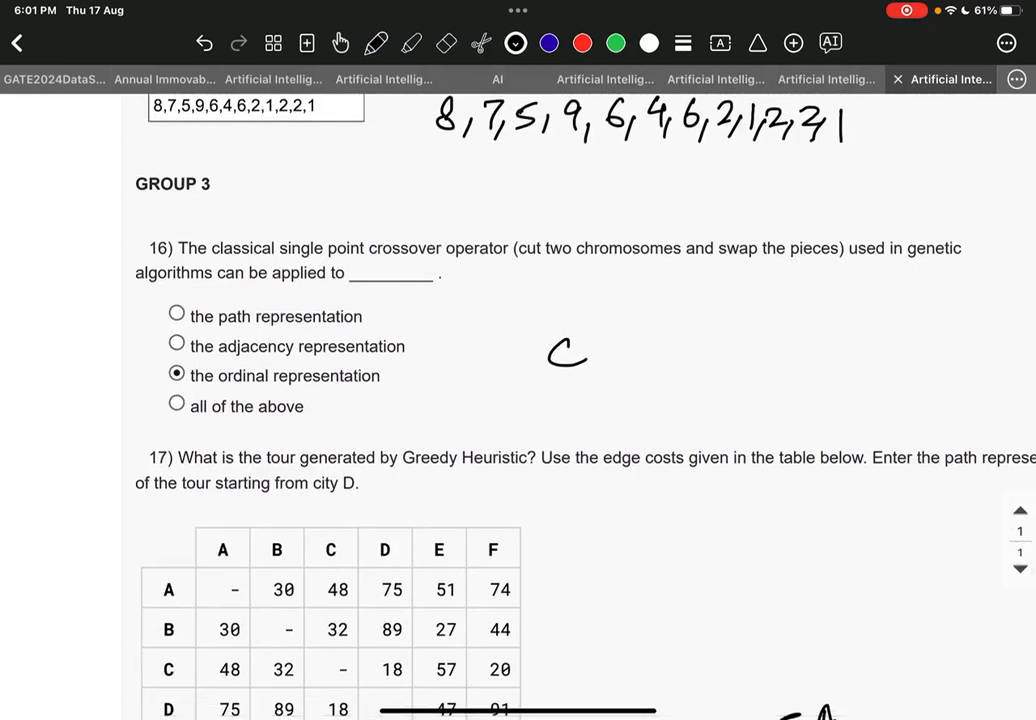
{"action": "scroll", "scroll_direction": "down", "scroll_amount": 3}
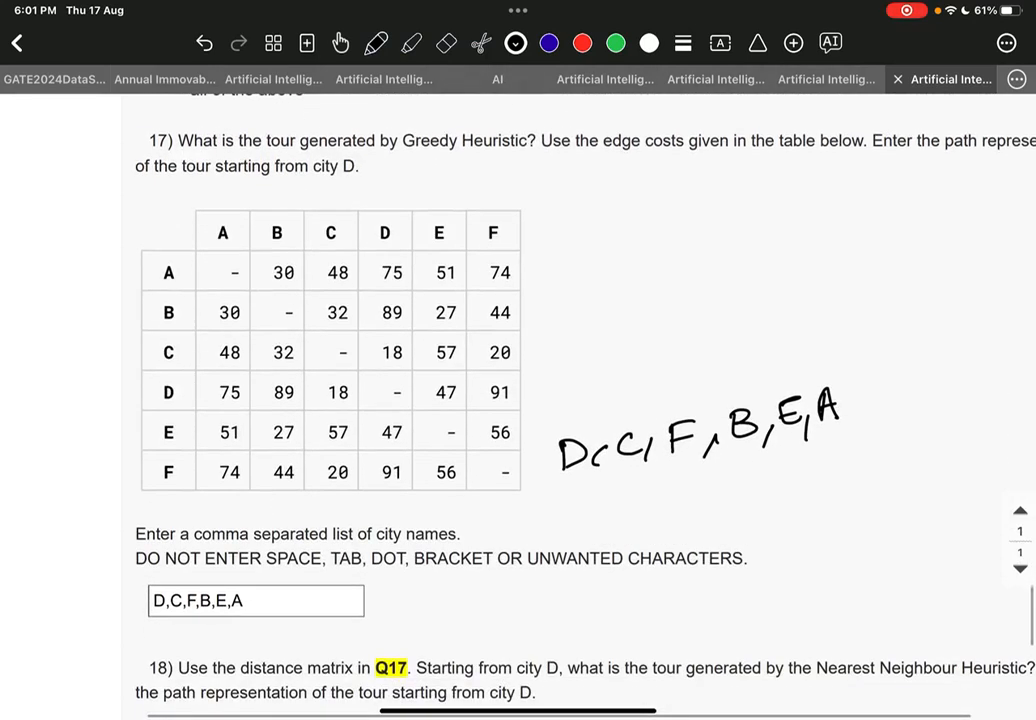
{"action": "scroll", "scroll_direction": "down", "scroll_amount": 3}
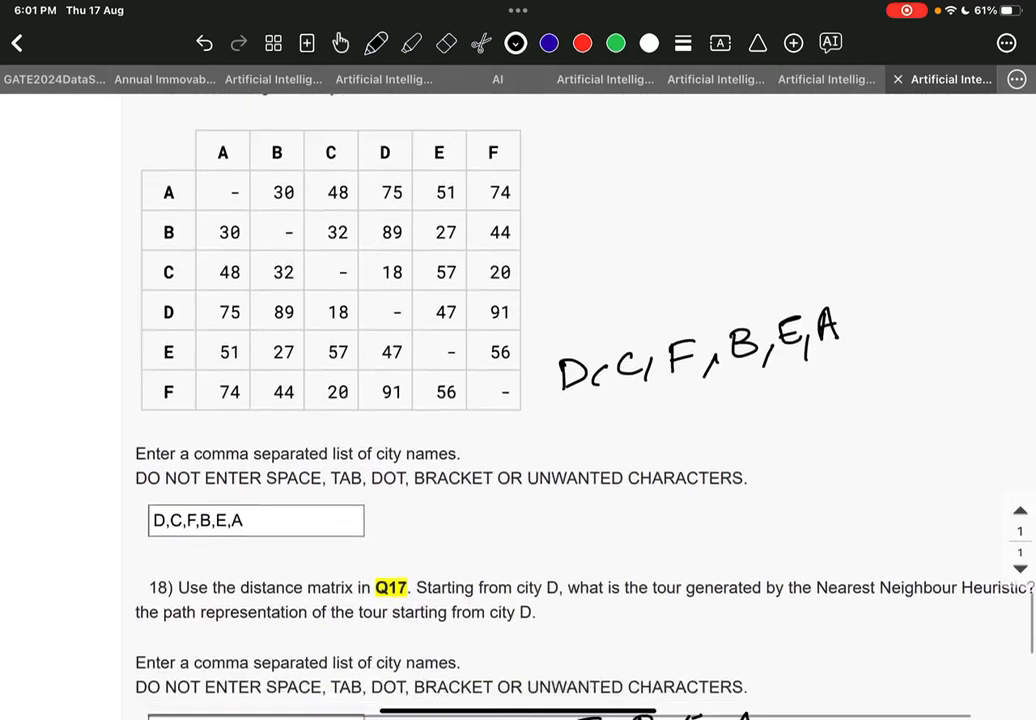
{"action": "scroll", "scroll_direction": "down", "scroll_amount": 3}
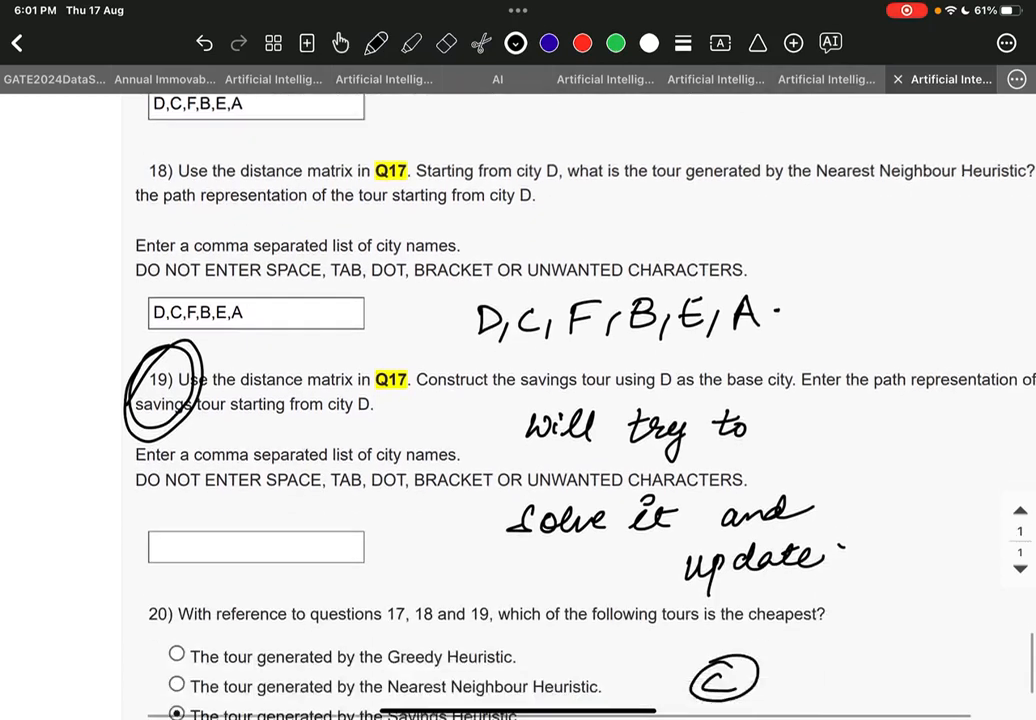
Scroll to the end after question 20 and handwrite a note beginning 'to the b' below Submit Answers.
{"action": "scroll", "scroll_direction": "down", "scroll_amount": 3}
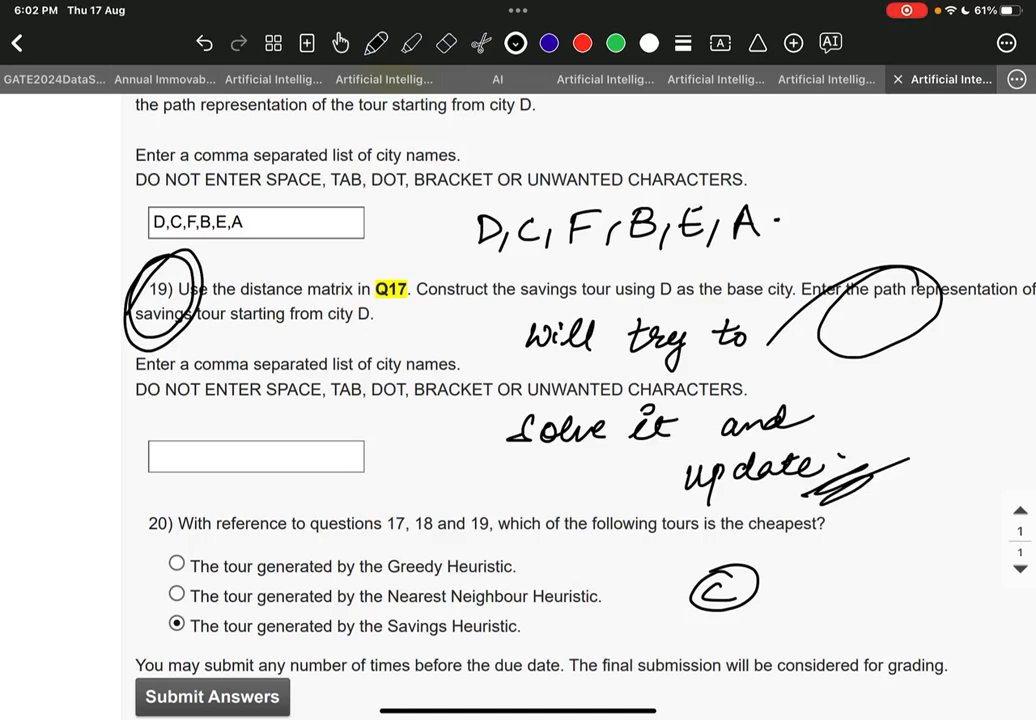
{"action": "scroll", "scroll_direction": "down", "scroll_amount": 3}
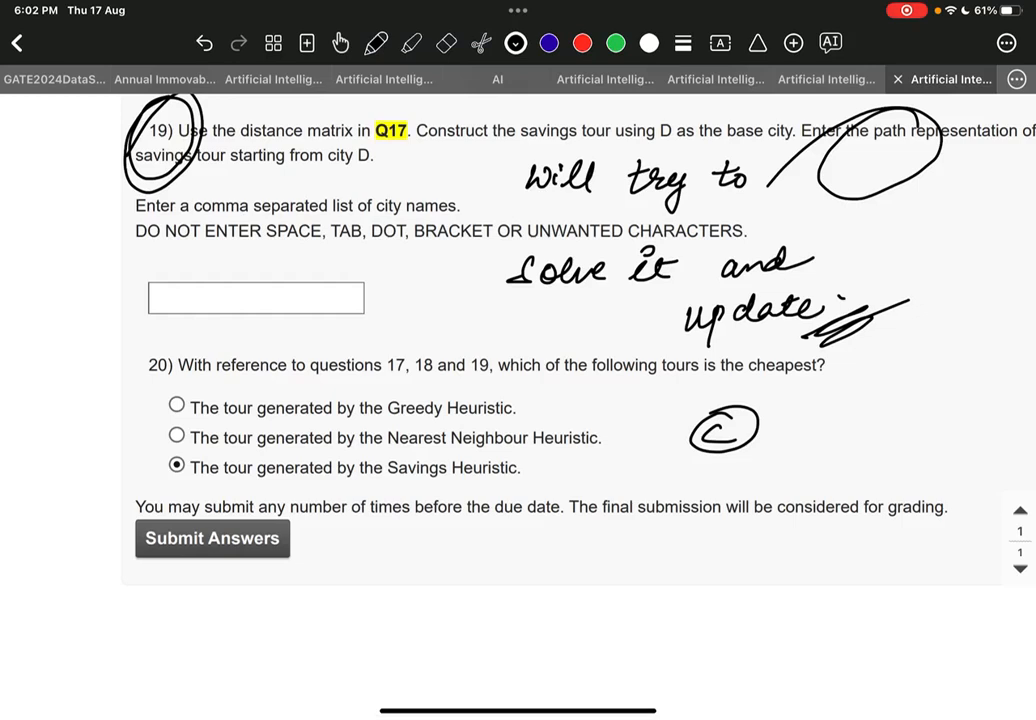
{"action": "left_click_drag", "start_coordinate": [615, 640], "coordinate": [745, 550]}
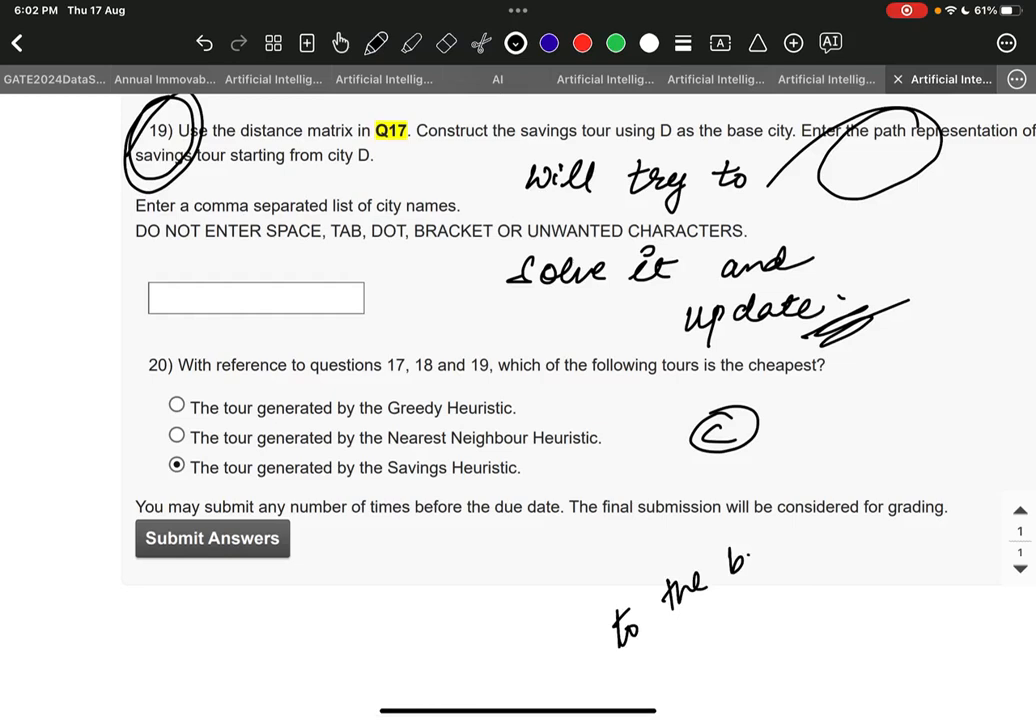